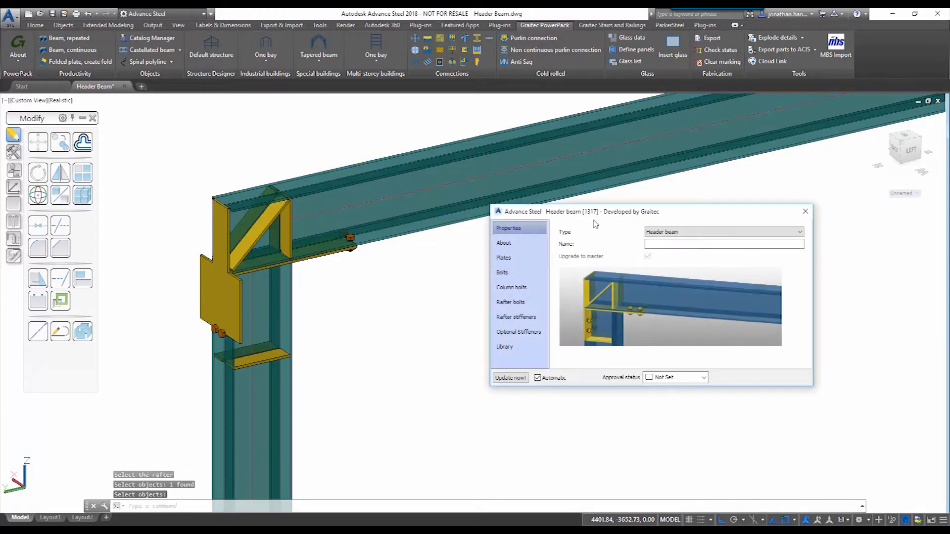
Set the column plate end width to 146.1 on the Plates page of the Header beam dialog
left_click(504, 257)
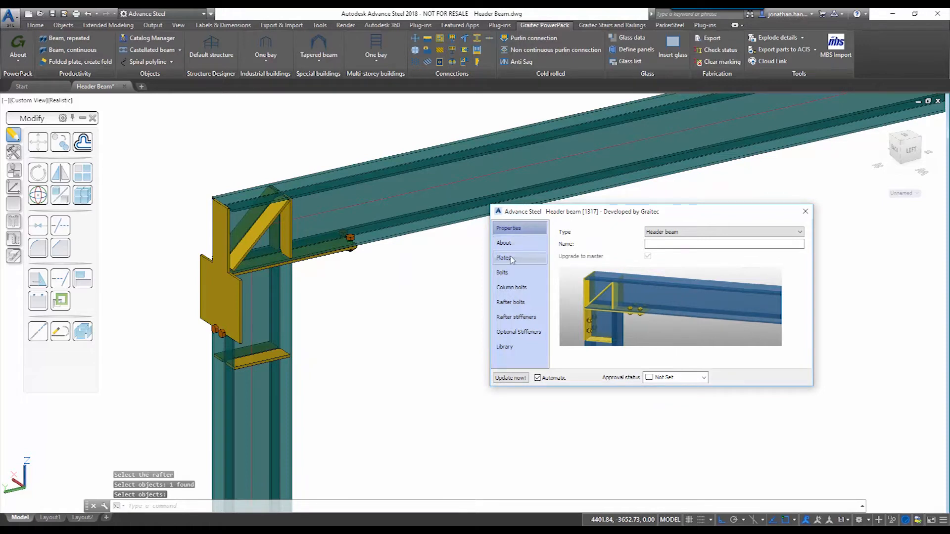
left_click(503, 258)
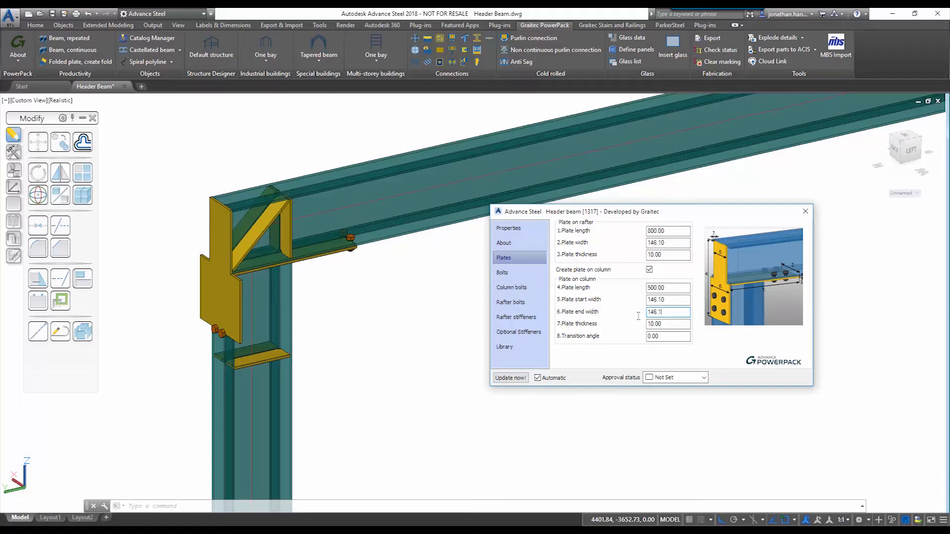
mouse_move(629, 316)
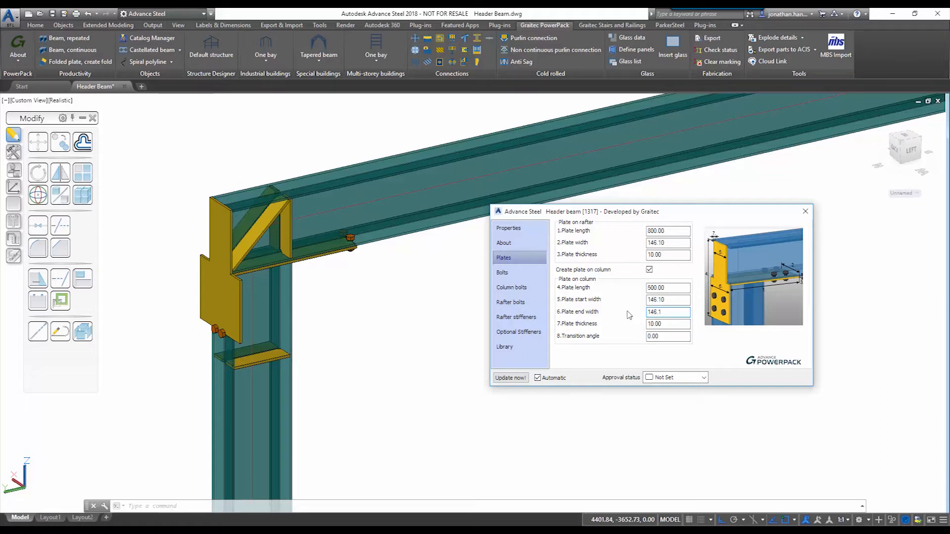
left_click(503, 272)
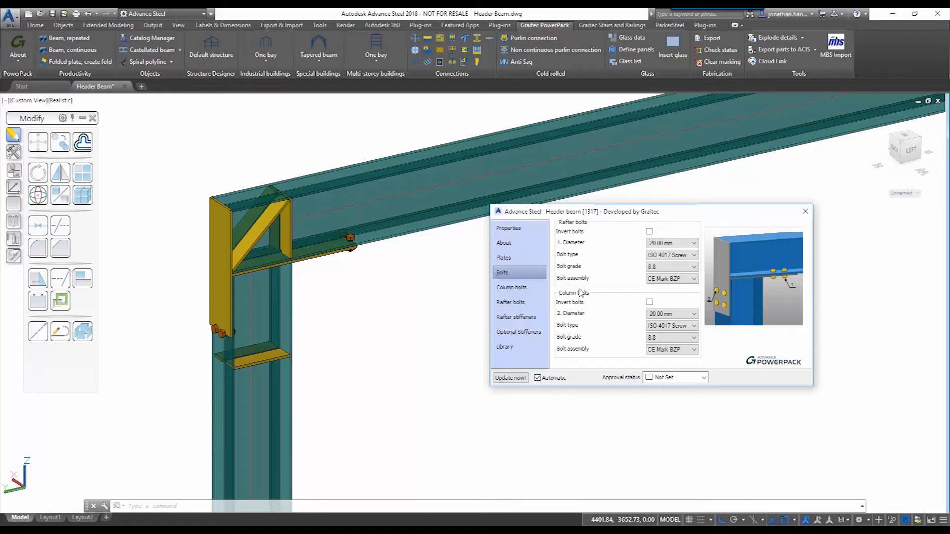
Give the column bolt group 3 rows
left_click(511, 287)
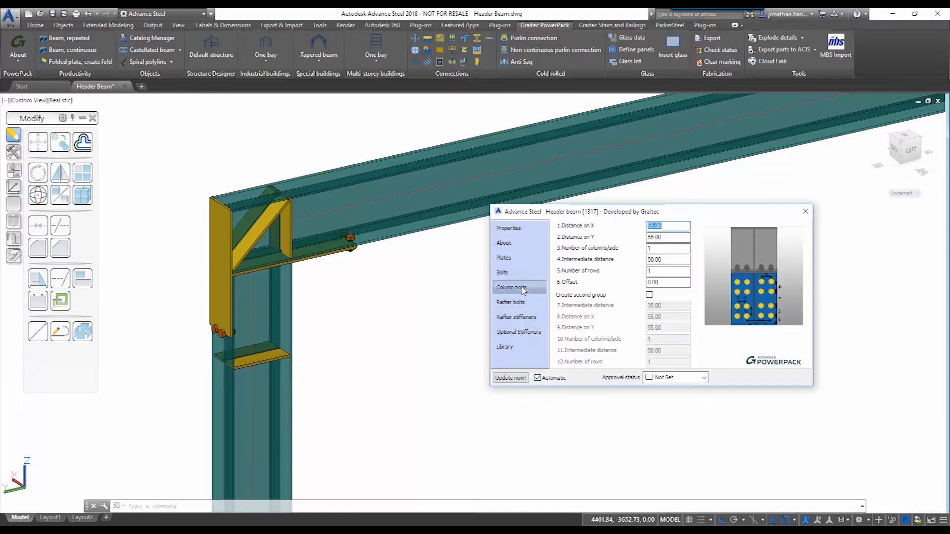
mouse_move(555, 297)
type("3")
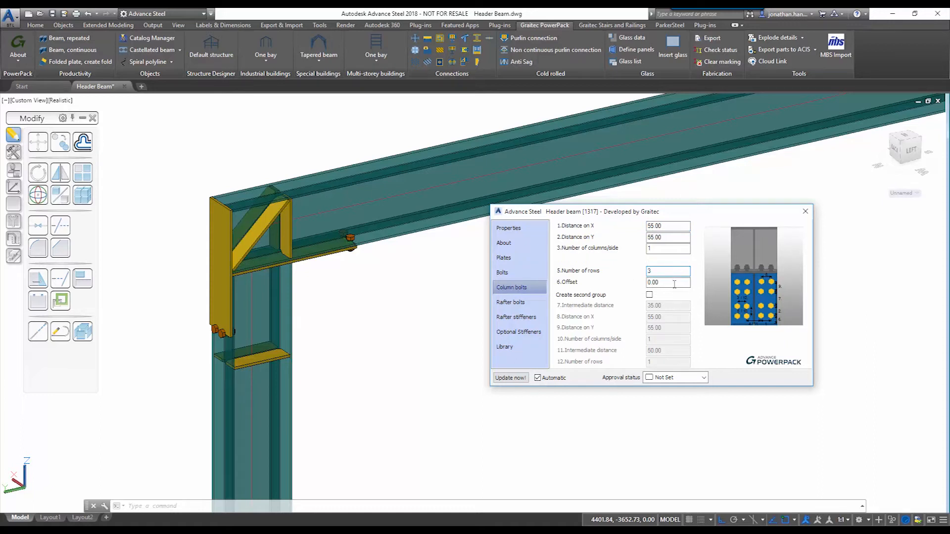
type("50")
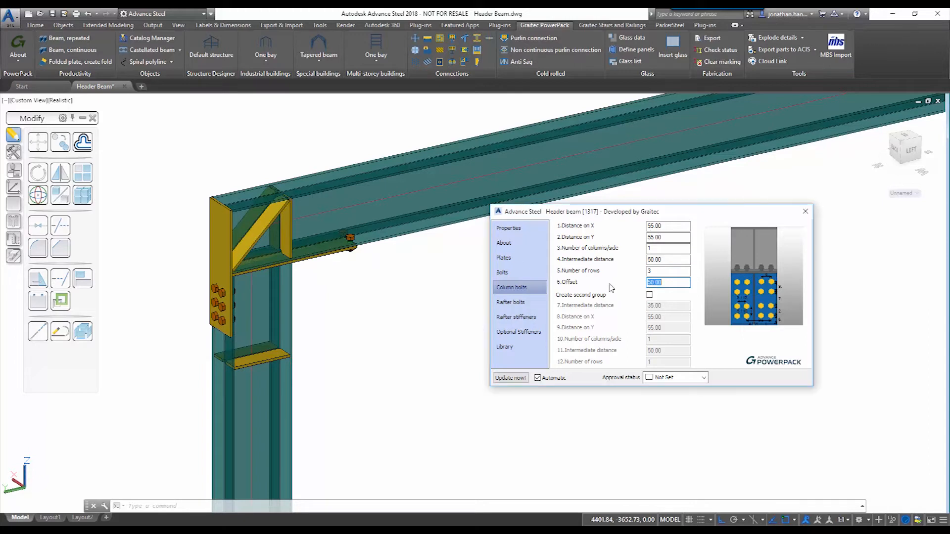
Give the rafter bolt group 3 rows with an offset of 50
left_click(511, 301)
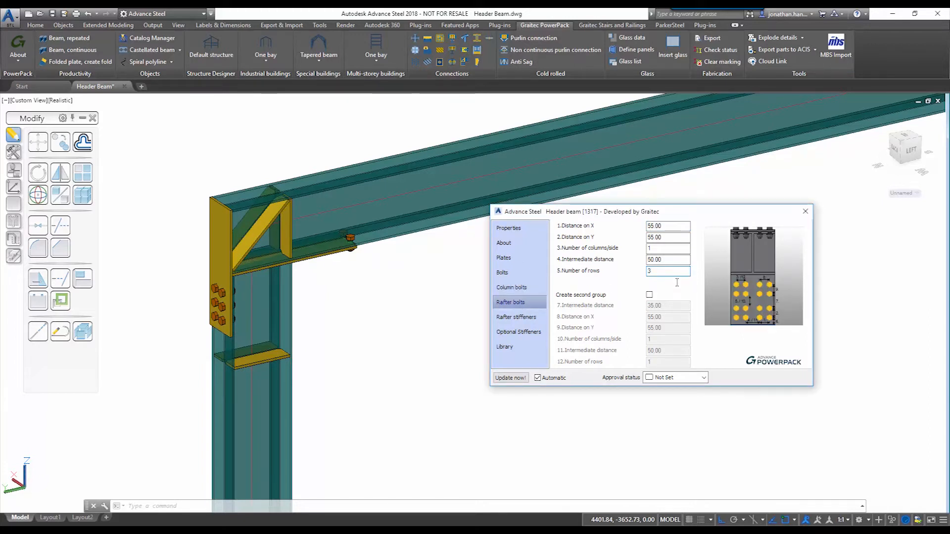
left_click(667, 282)
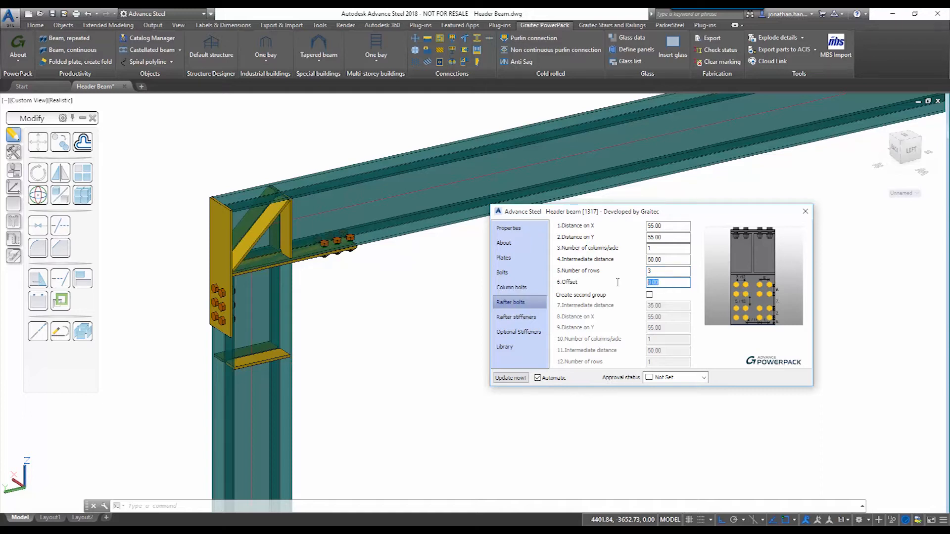
type("50")
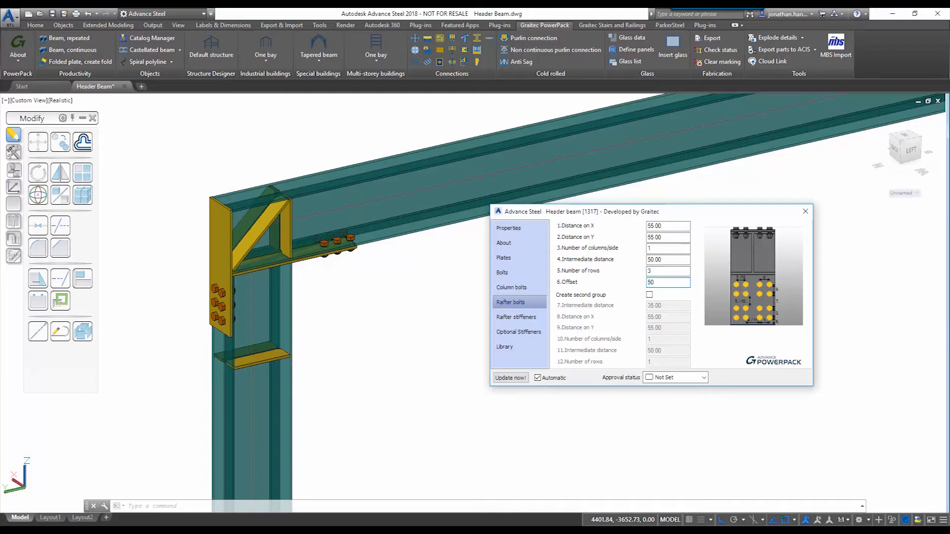
left_click(515, 317)
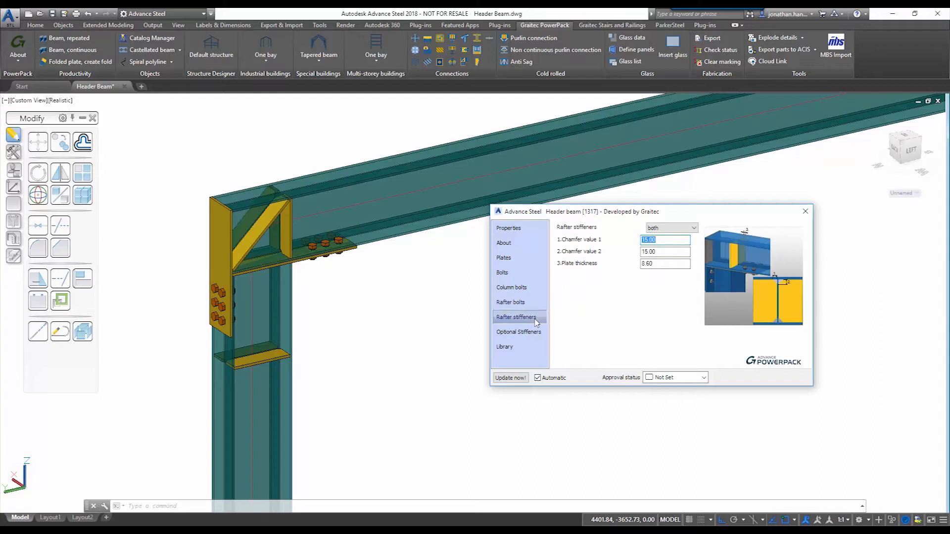
Switch rafter stiffeners to none, then restore them on both sides
left_click(672, 227)
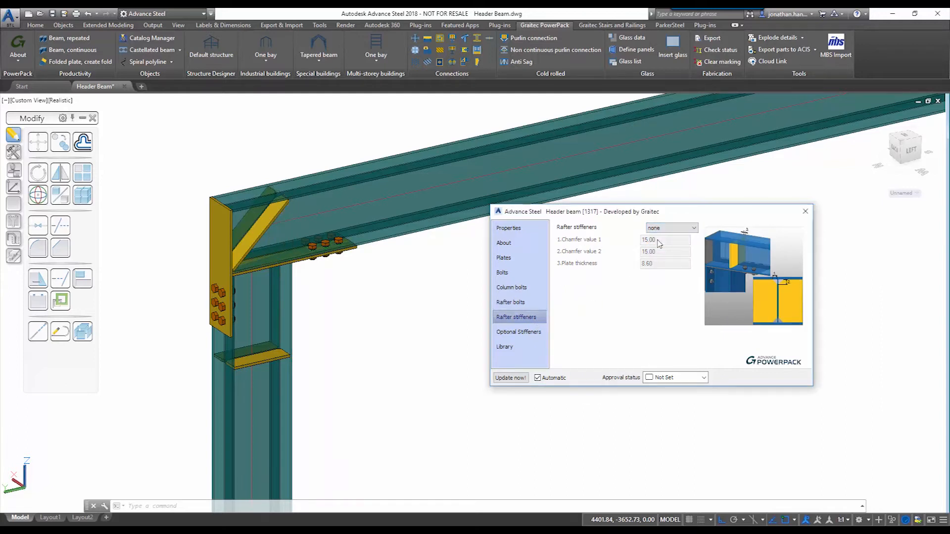
left_click(671, 228)
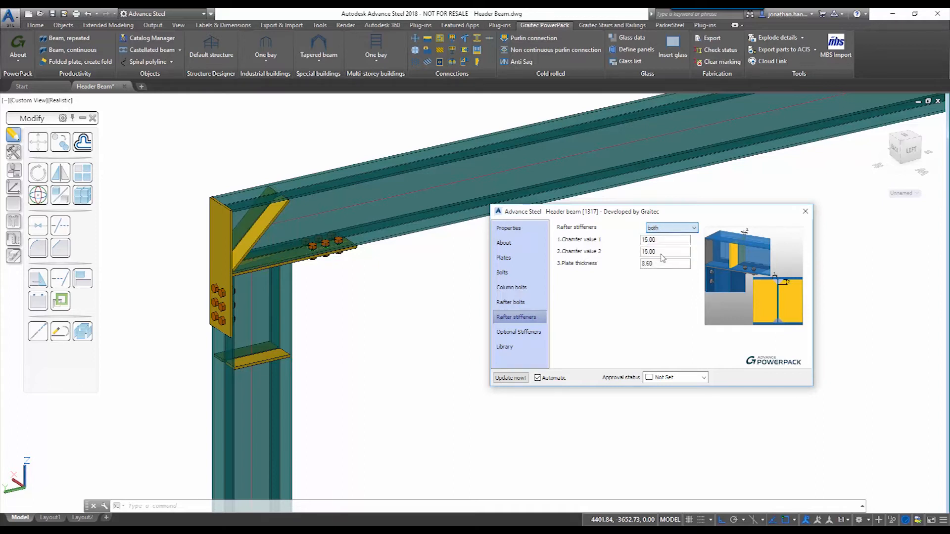
left_click(519, 331)
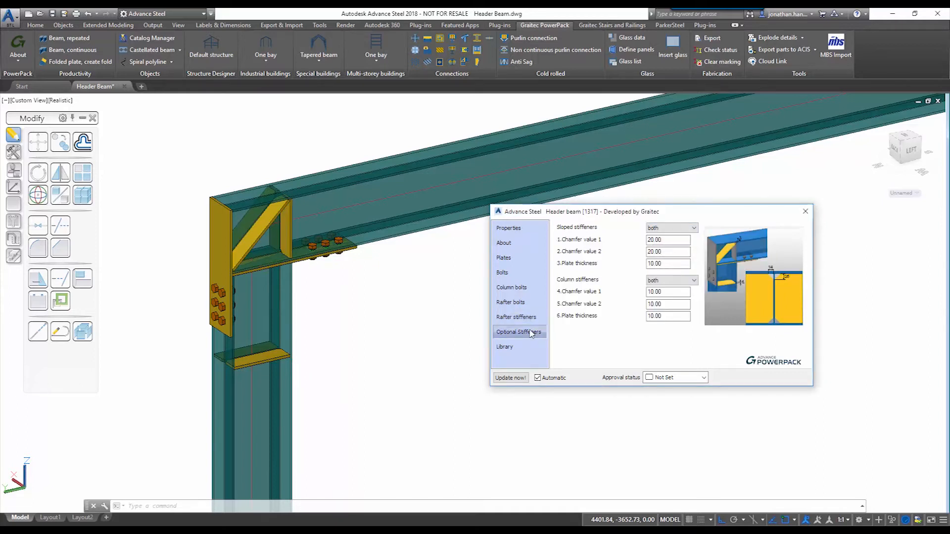
Remove the sloped stiffeners, then restore them on both sides
left_click(519, 332)
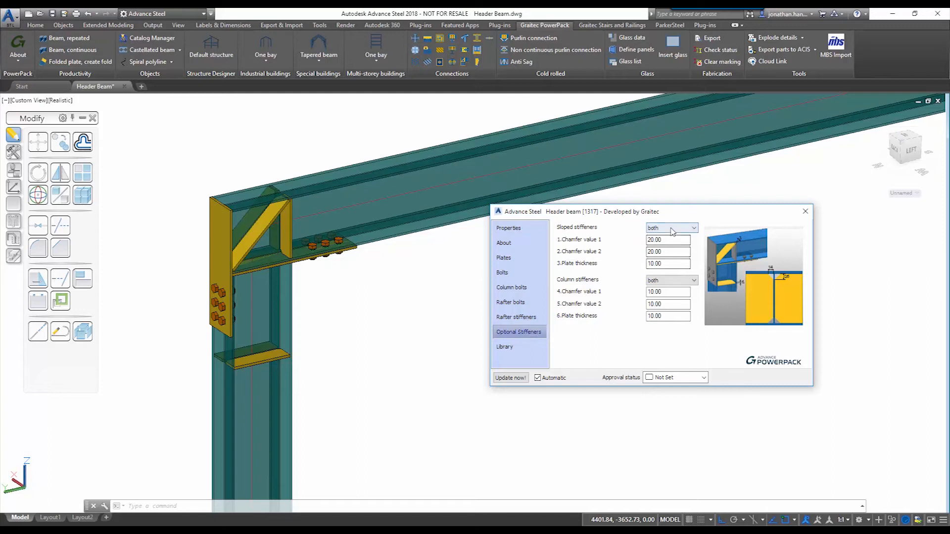
left_click(671, 227)
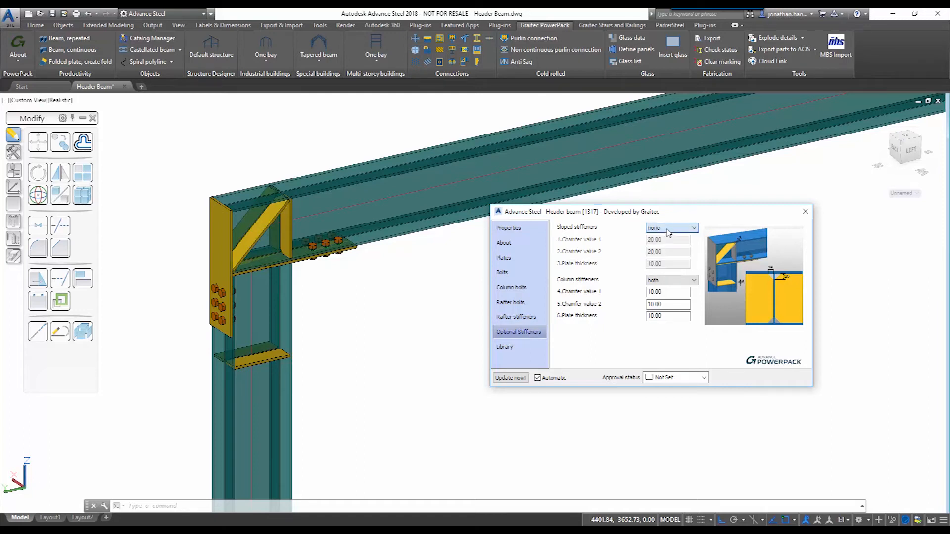
left_click(695, 228)
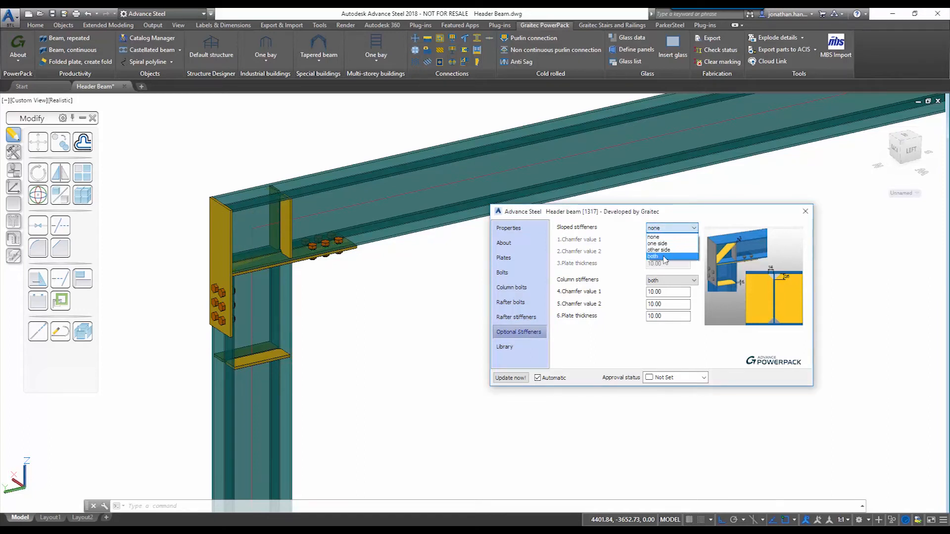
left_click(653, 257)
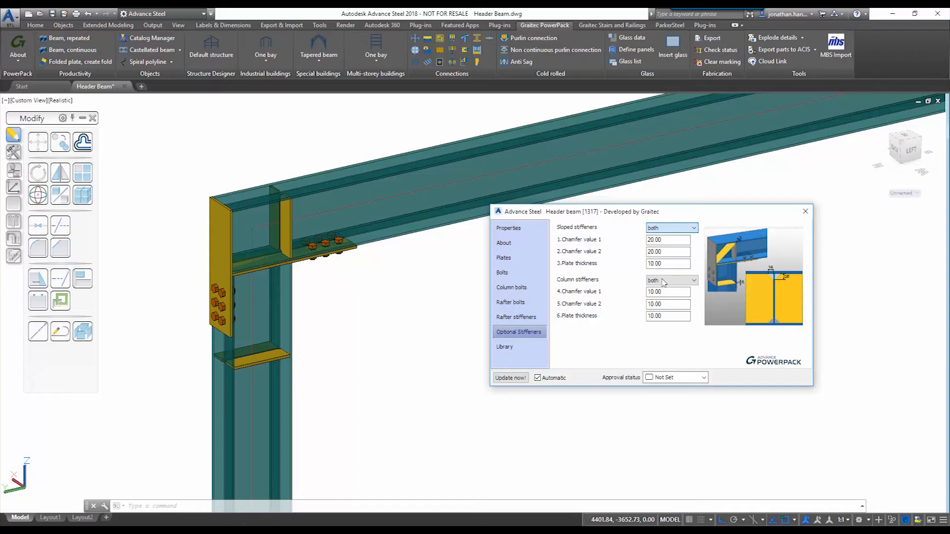
Set column stiffeners to none, then choose again from the column stiffener list
left_click(672, 280)
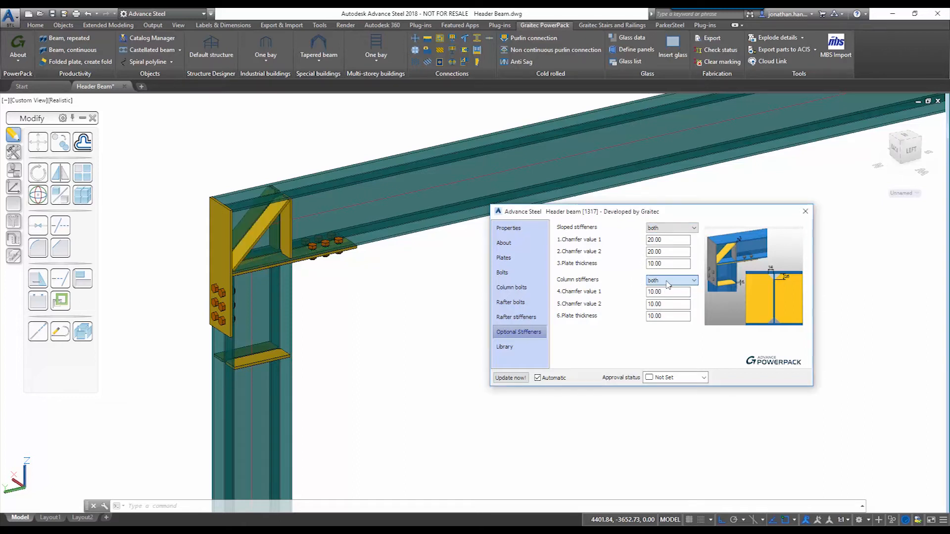
left_click(693, 280)
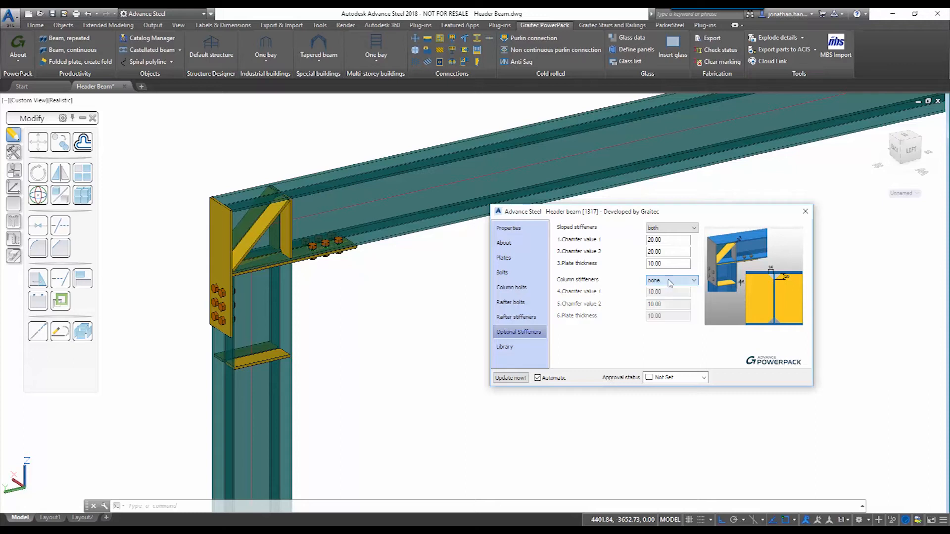
left_click(693, 280)
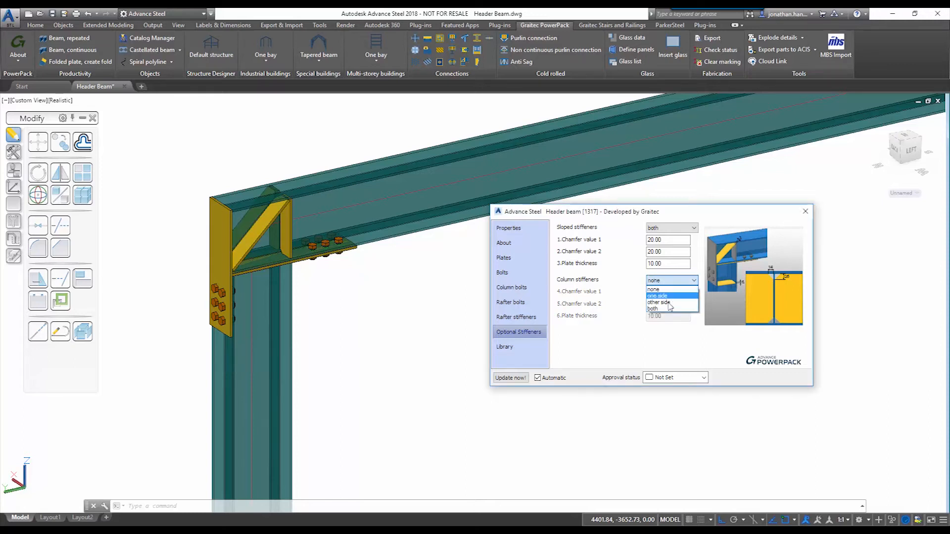
left_click(652, 308)
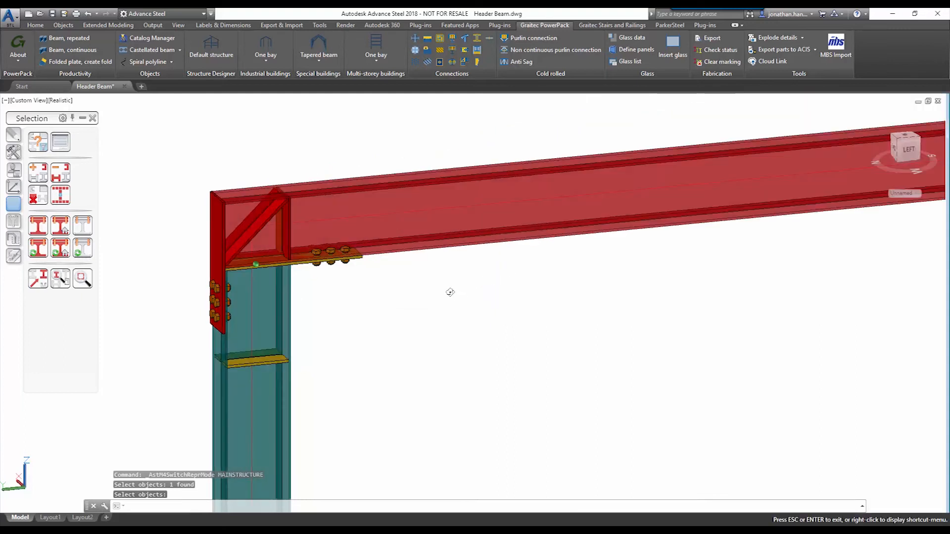
Orbit the model to inspect the finished rafter-to-column connection
left_click_drag(450, 292, 519, 301)
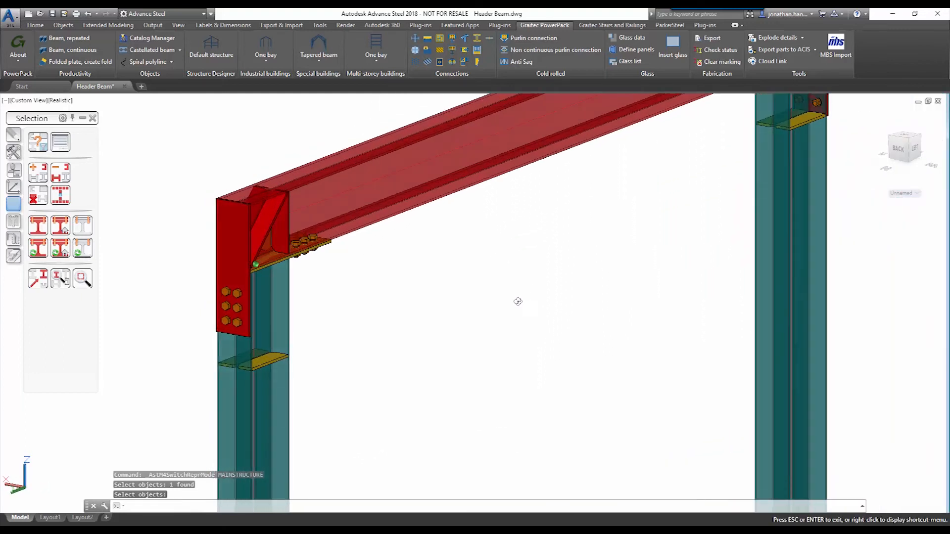